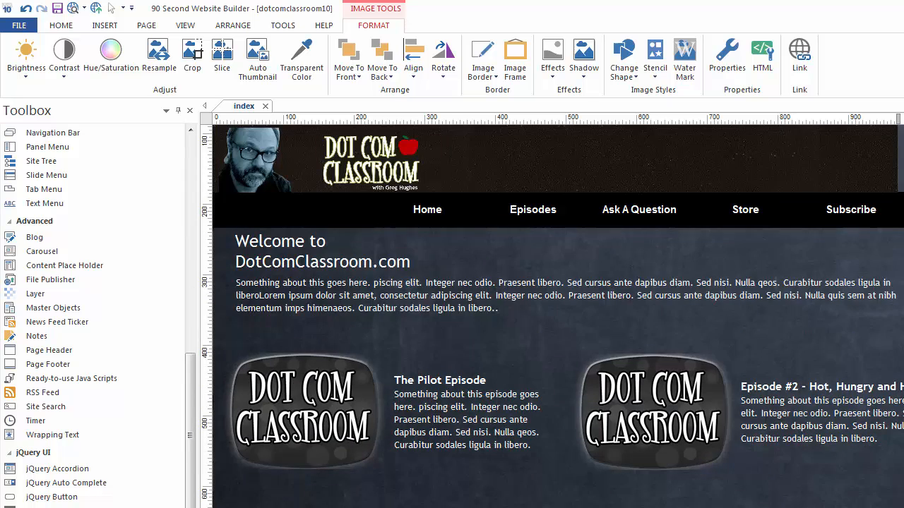
mouse_move(288, 134)
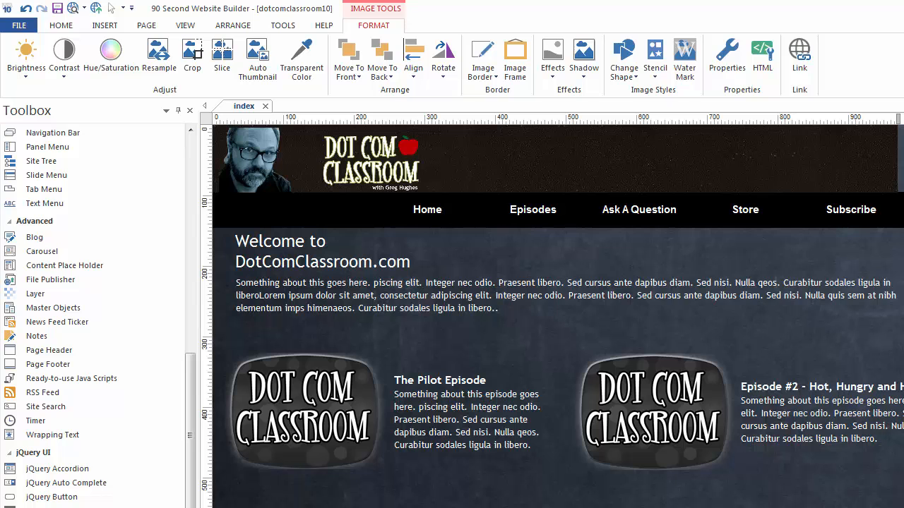
Draw a full-width white page footer band below the testimonial notes
scroll(down, 3)
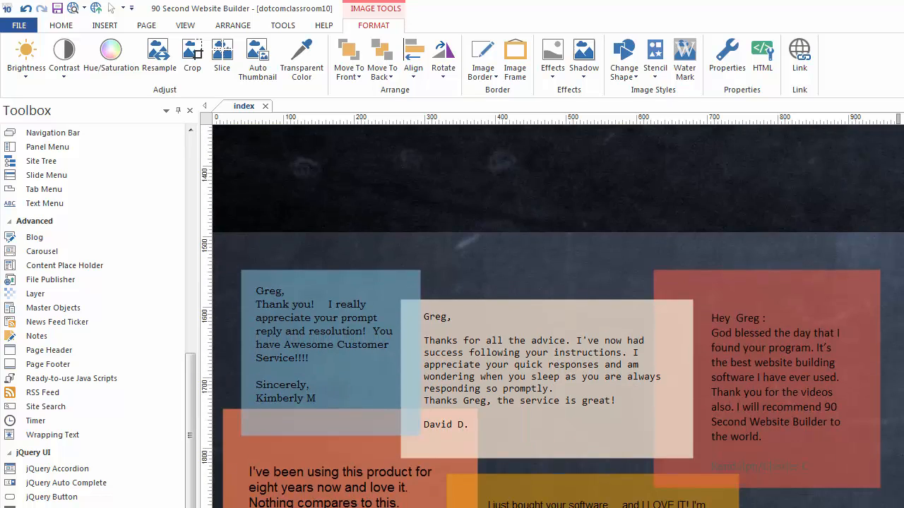
scroll(down, 3)
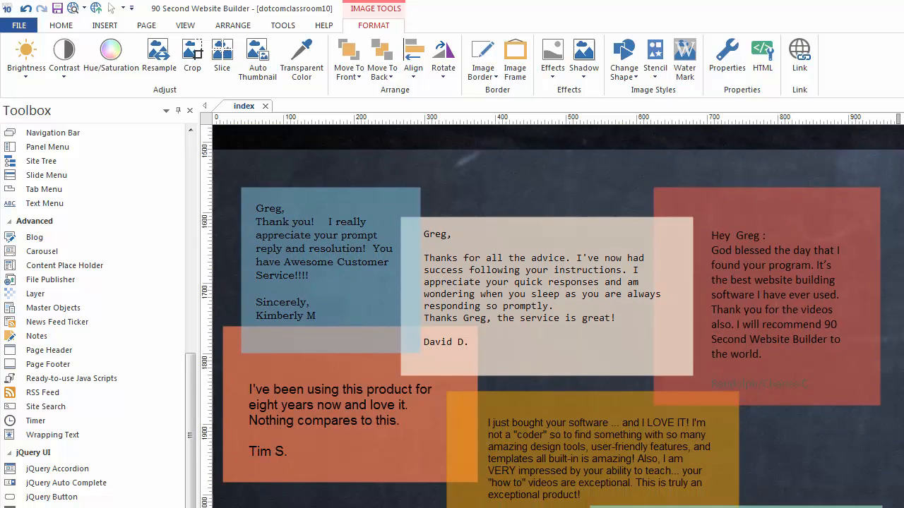
scroll(down, 3)
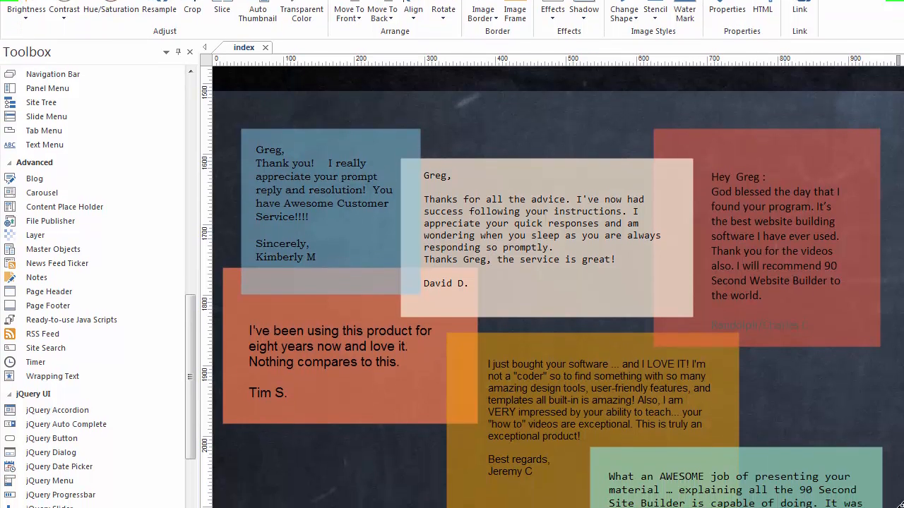
scroll(down, 3)
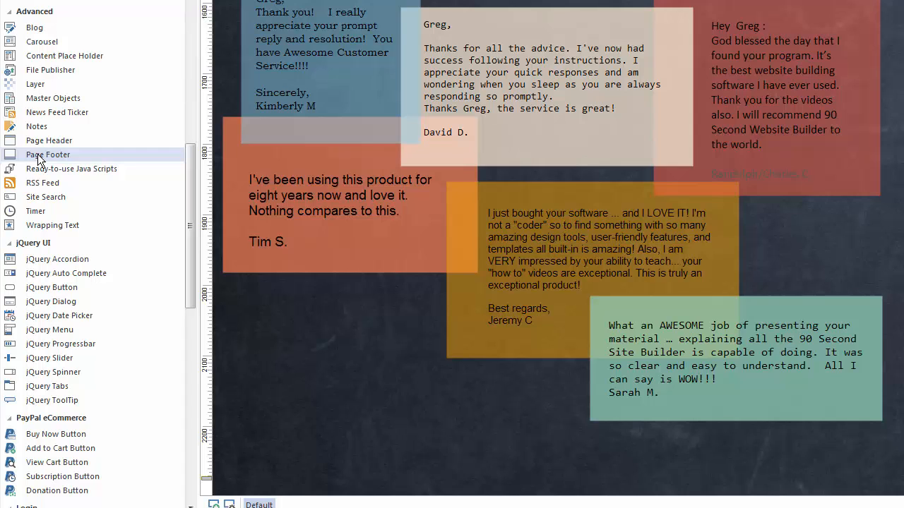
click(47, 154)
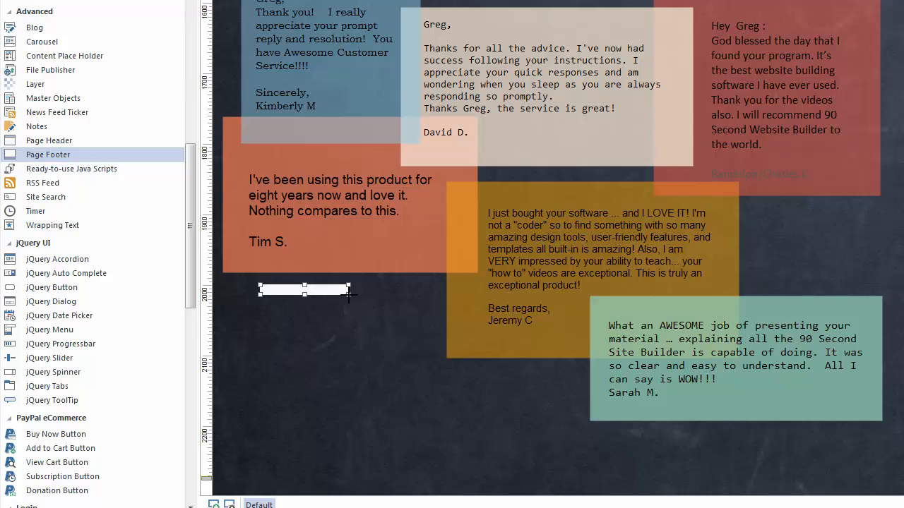
drag(346, 295, 430, 329)
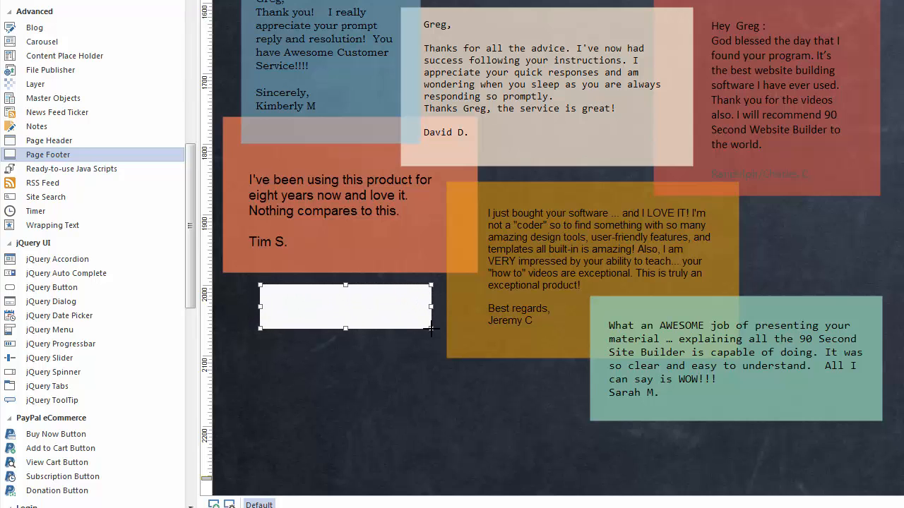
drag(430, 329, 484, 372)
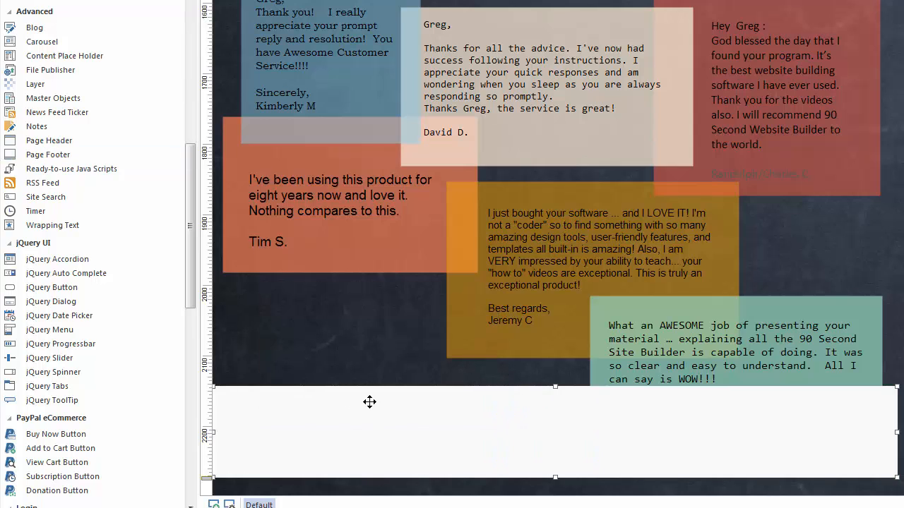
mouse_move(778, 425)
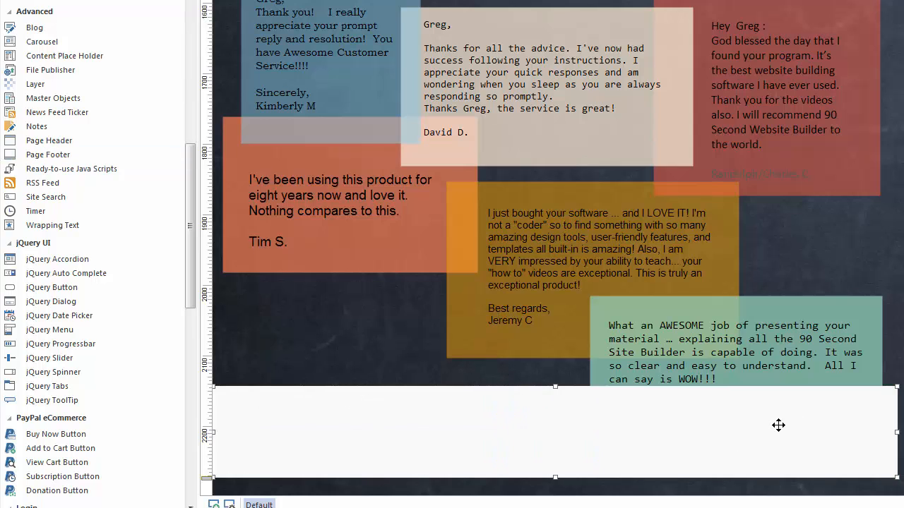
mouse_move(770, 329)
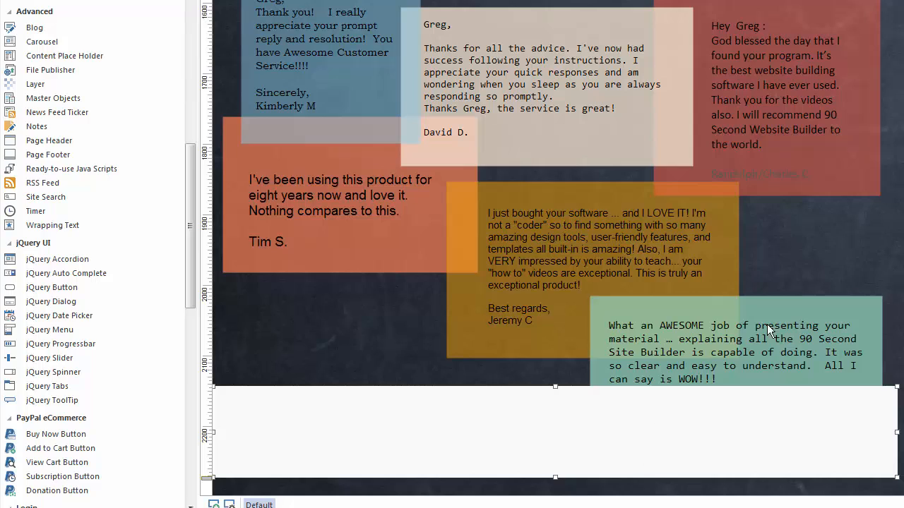
mouse_move(674, 353)
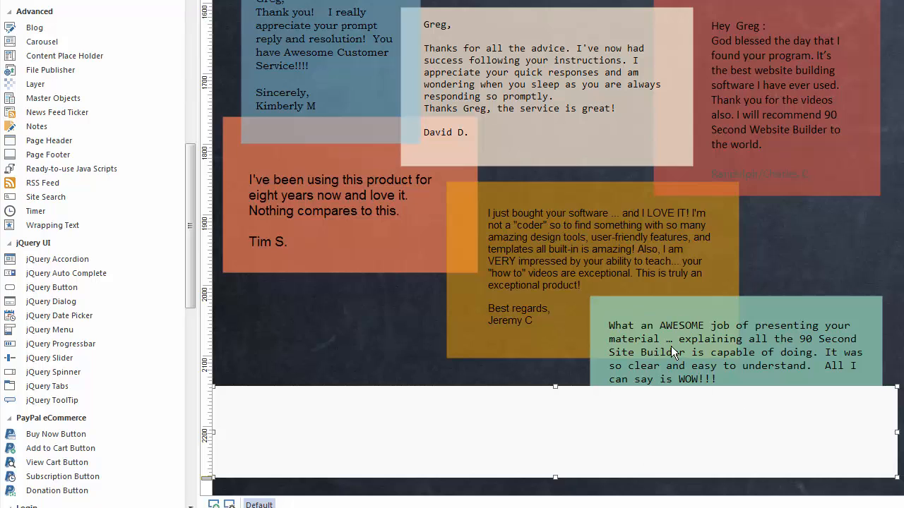
scroll(down, 3)
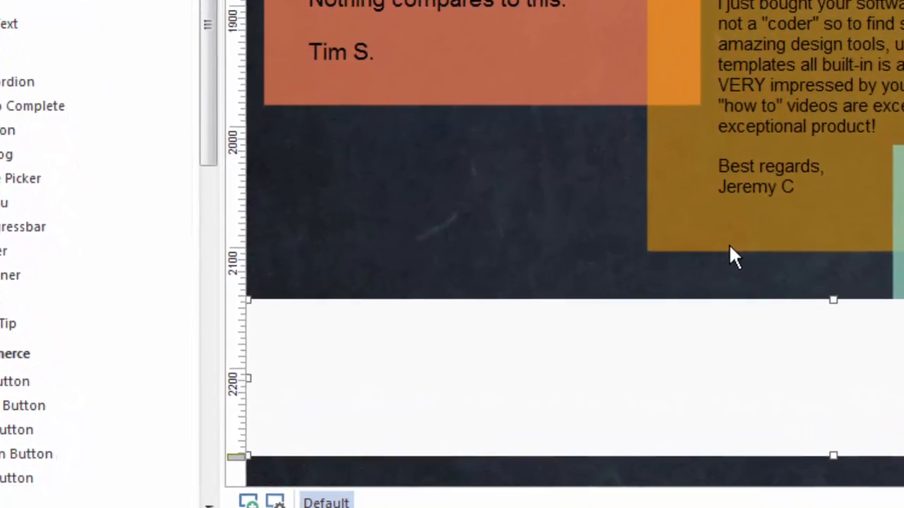
scroll(down, 3)
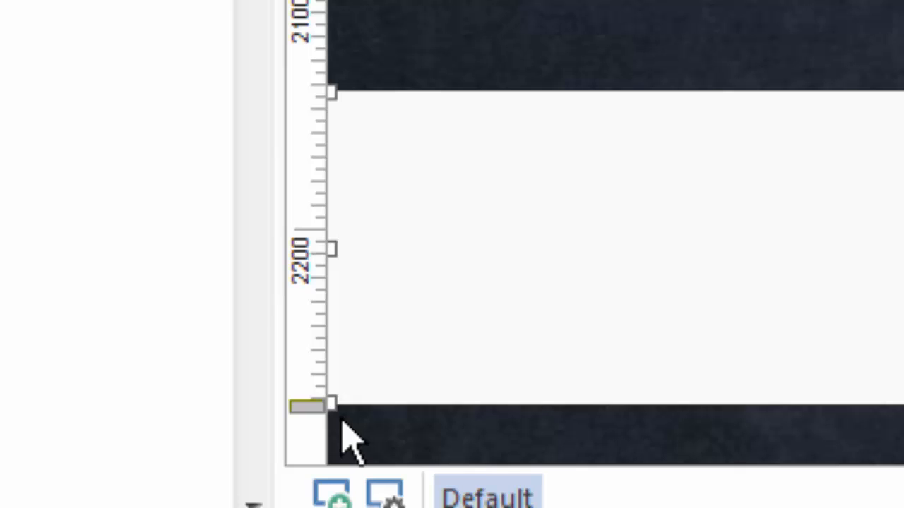
mouse_move(346, 430)
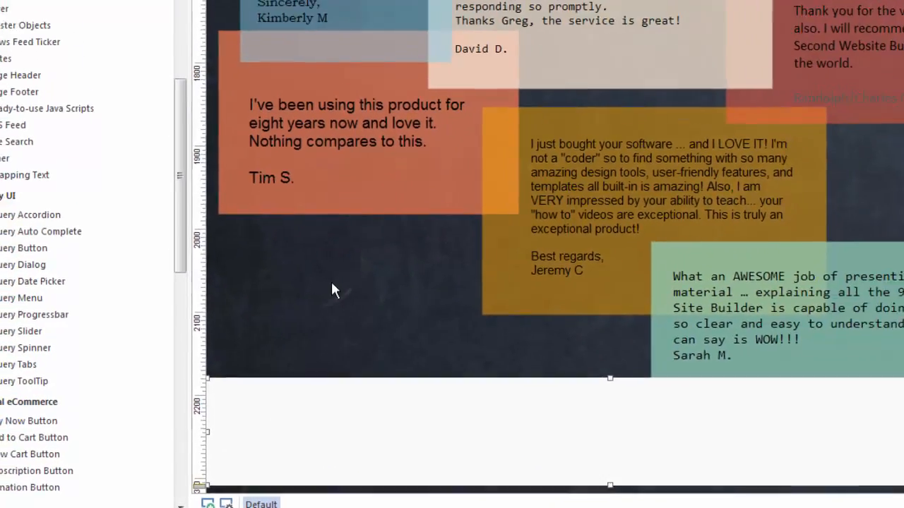
Change the page height to 250 in Page Properties
right_click(335, 289)
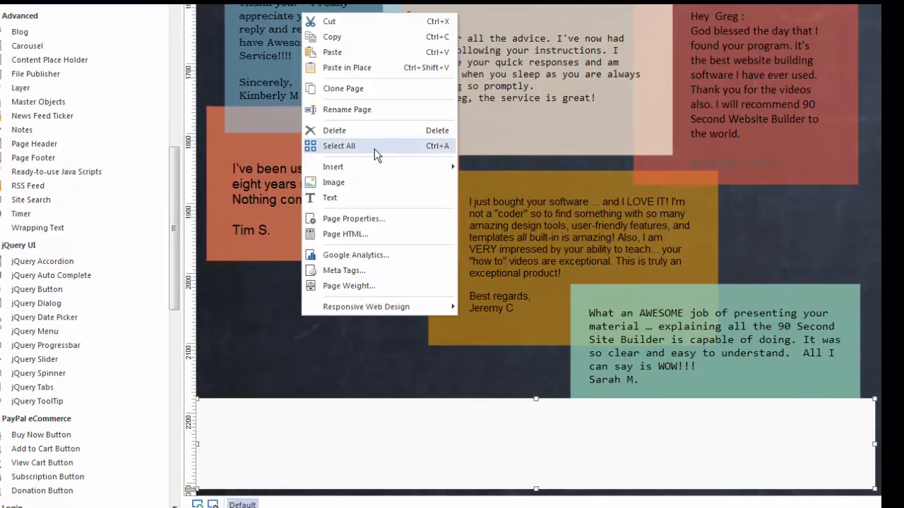
click(353, 218)
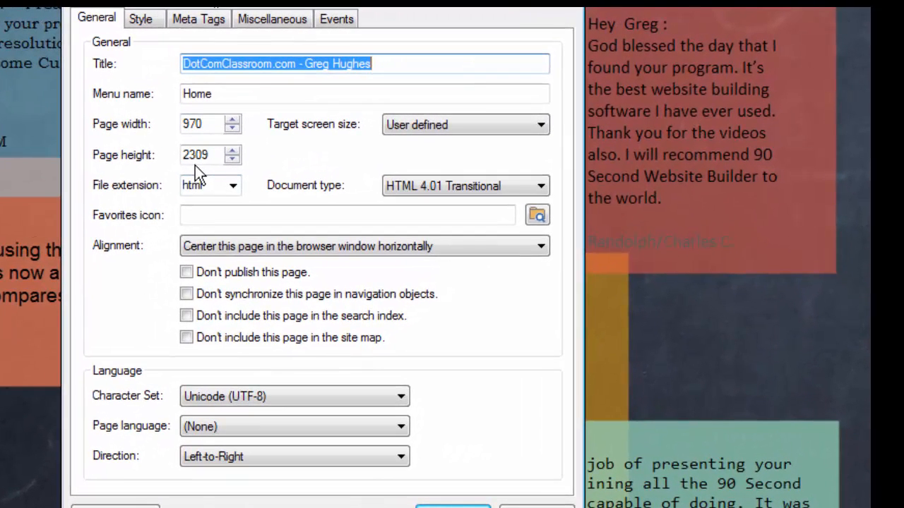
click(205, 154)
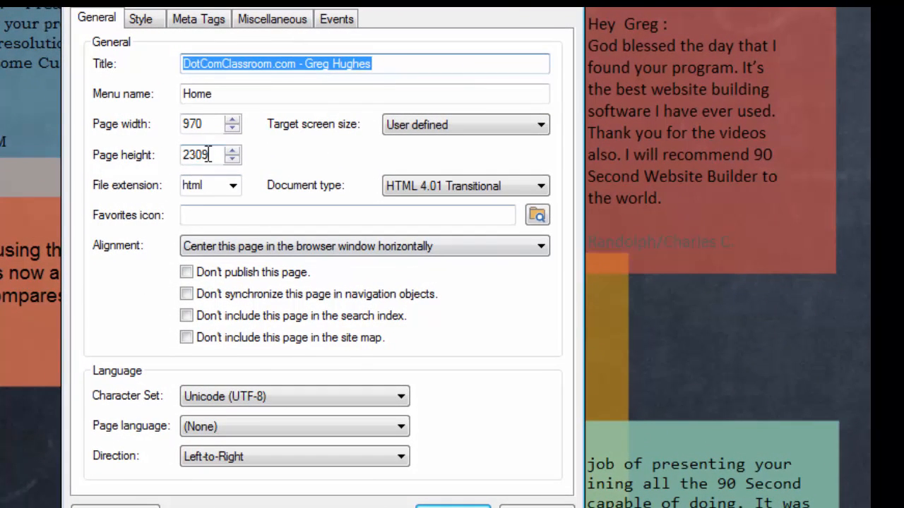
text(250)
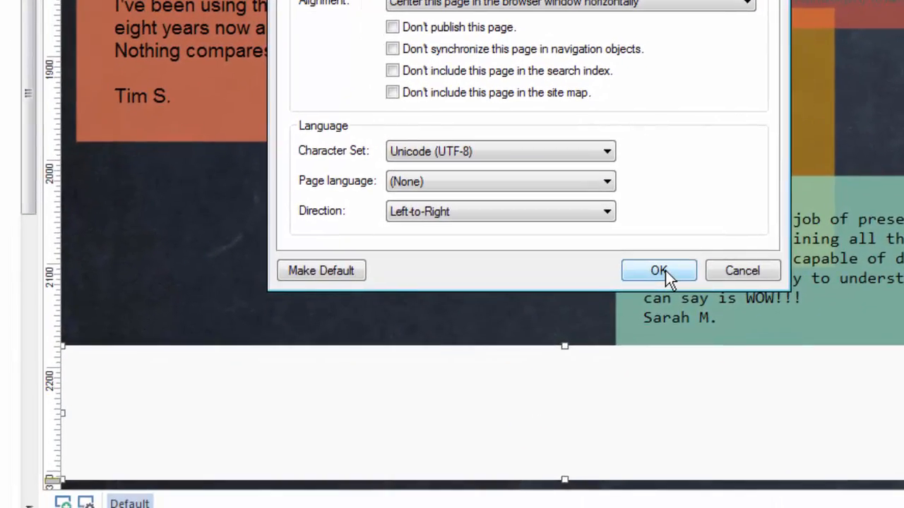
click(659, 271)
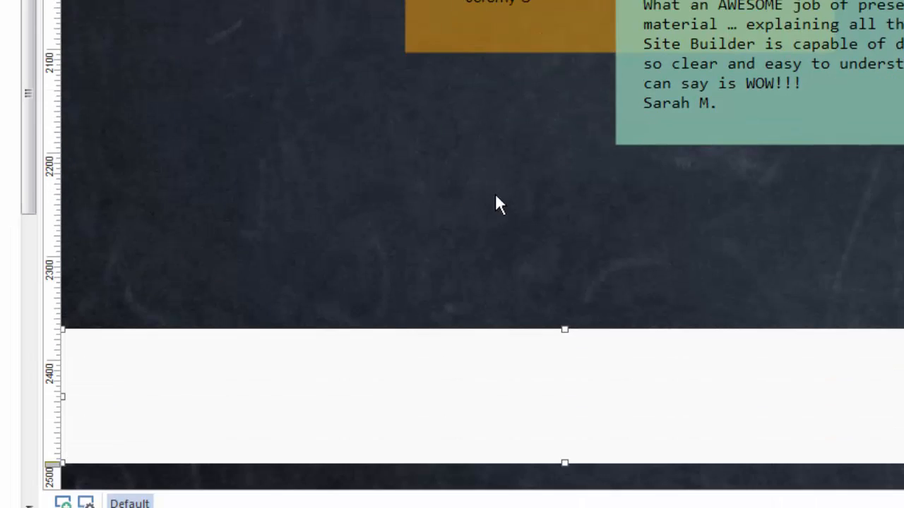
mouse_move(252, 441)
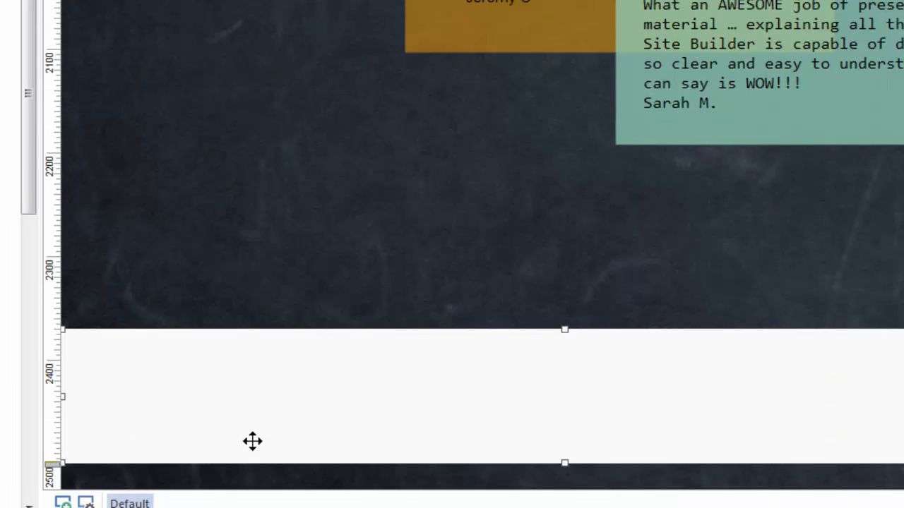
mouse_move(198, 384)
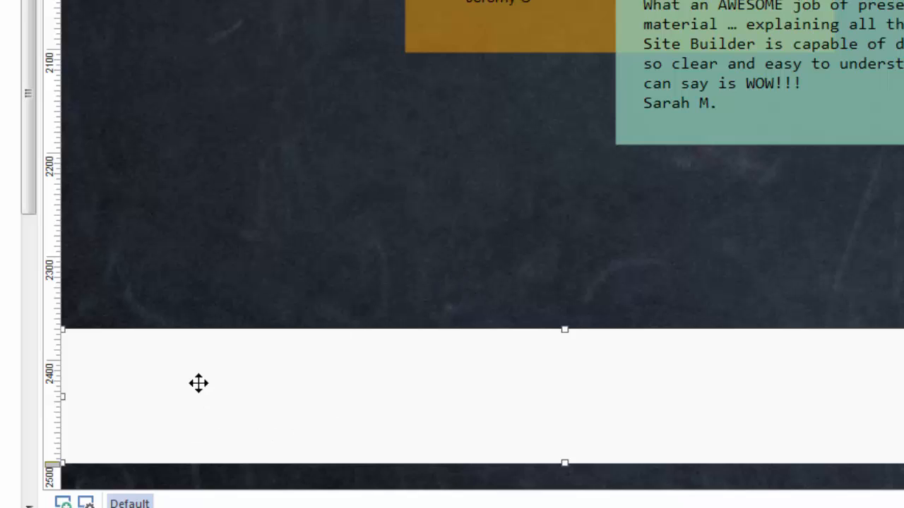
mouse_move(512, 408)
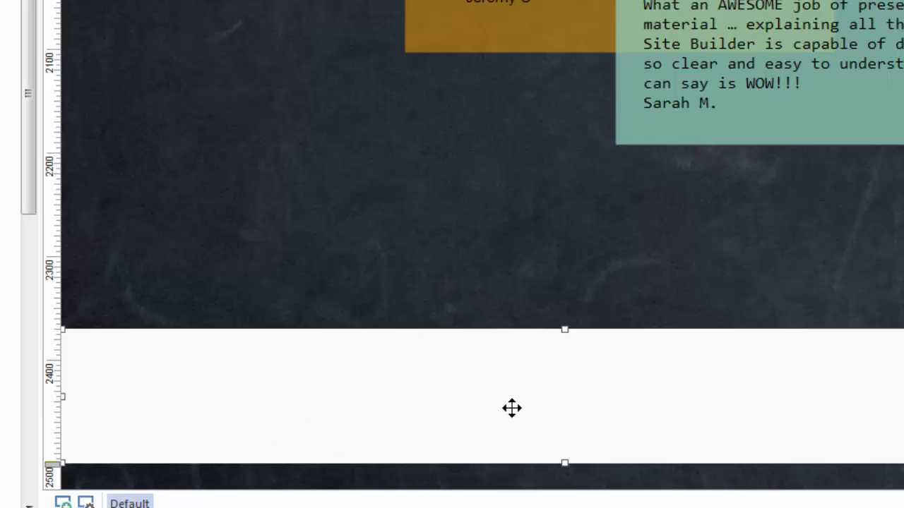
mouse_move(563, 329)
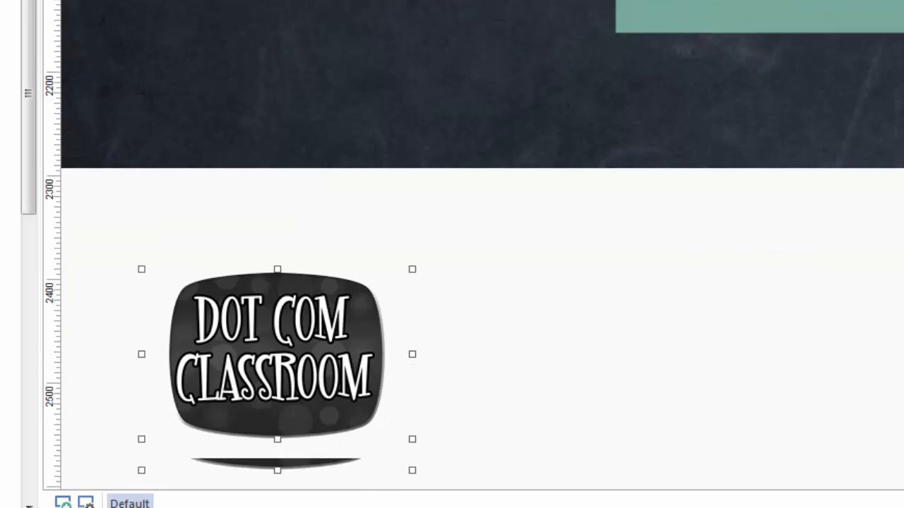
Place the Dot Com Classroom logo image inside the footer
drag(276, 354, 201, 315)
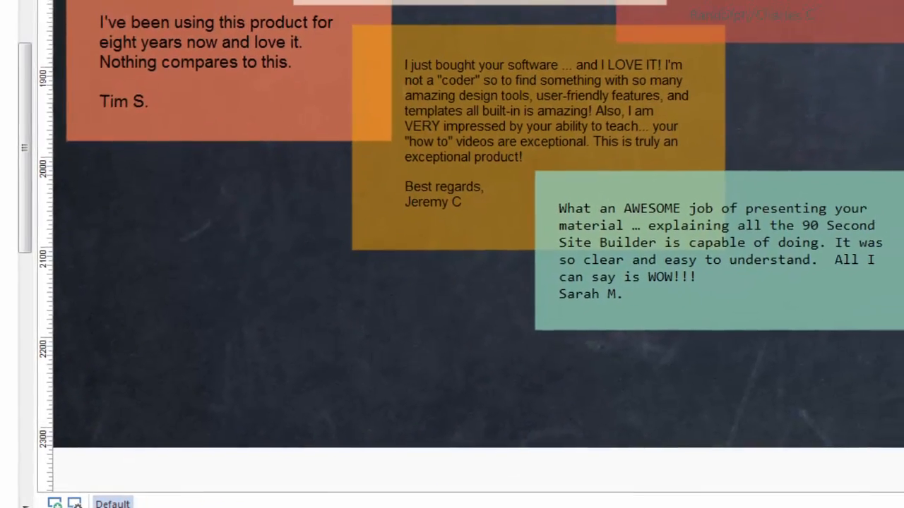
scroll(down, 3)
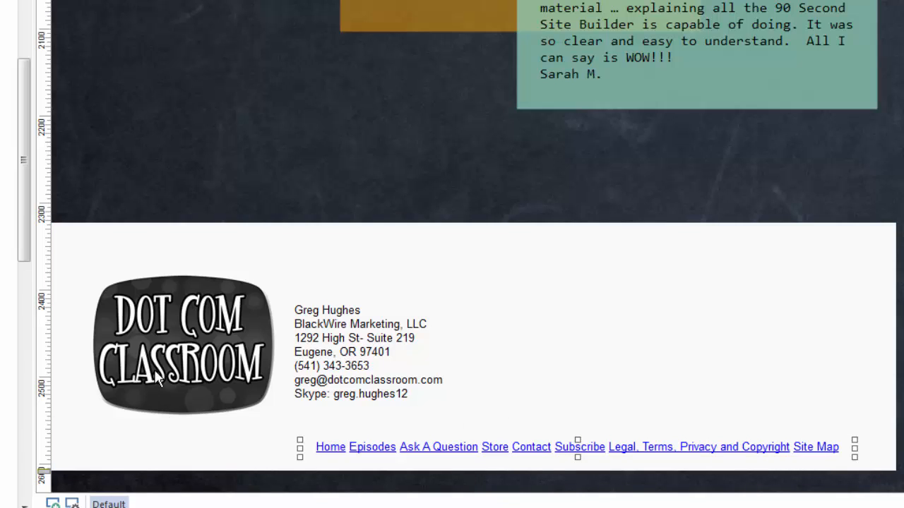
Center the footer and turn off 'Synchronize animation with Page Header'
click(180, 346)
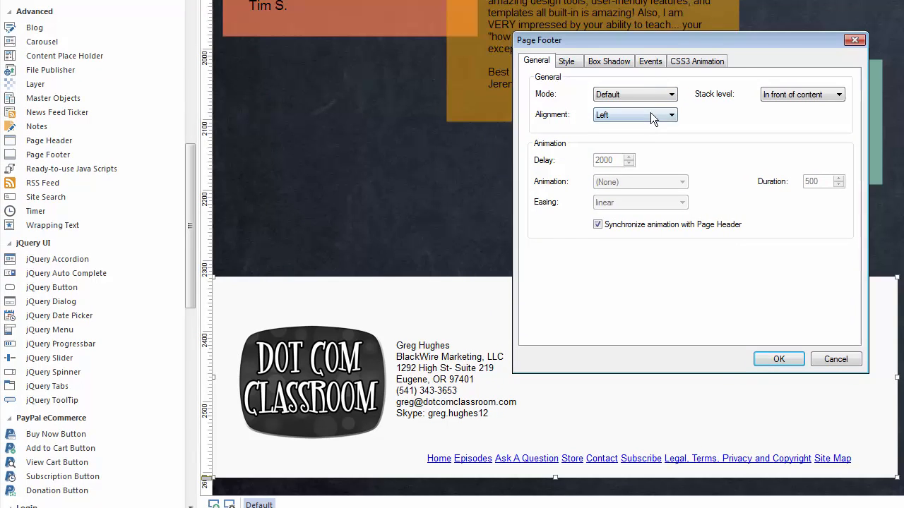
click(633, 115)
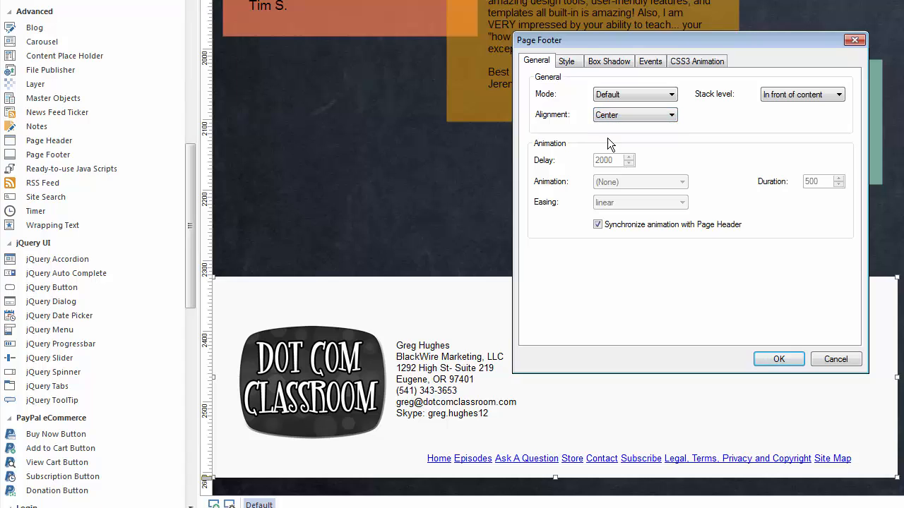
mouse_move(705, 198)
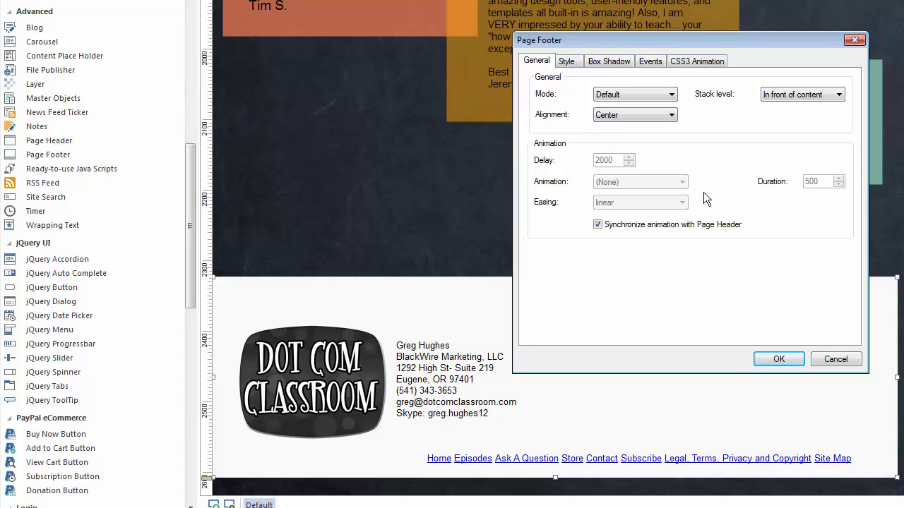
mouse_move(716, 244)
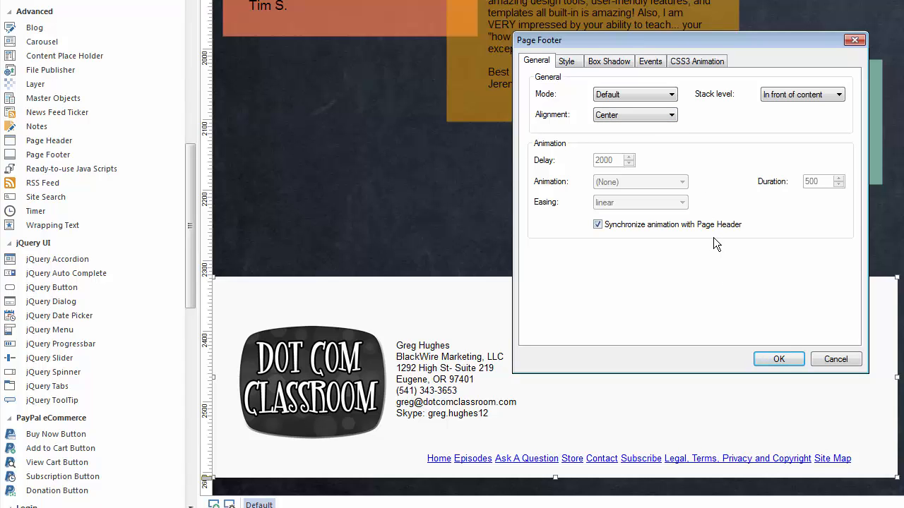
mouse_move(701, 247)
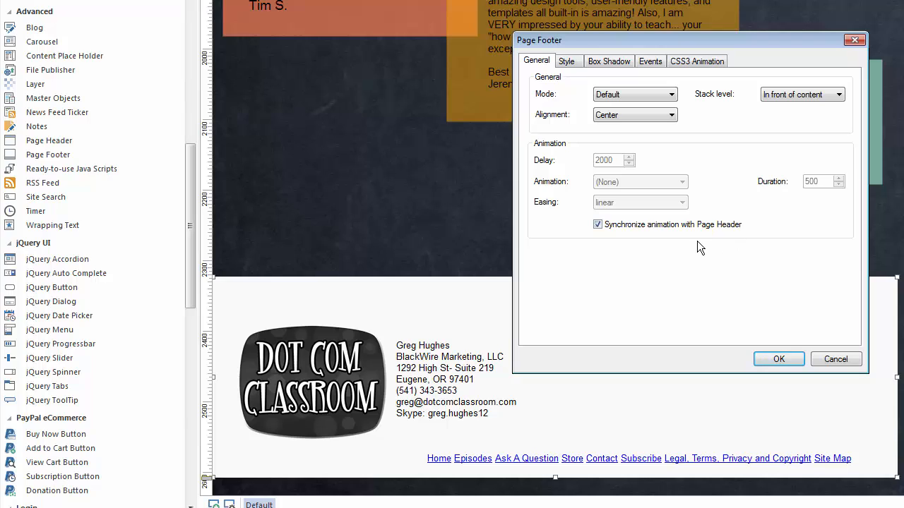
click(597, 225)
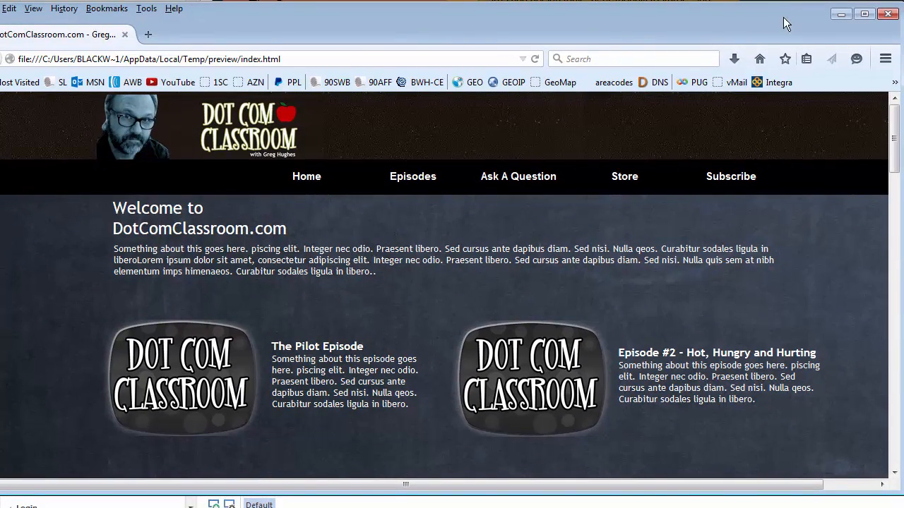
scroll(down, 3)
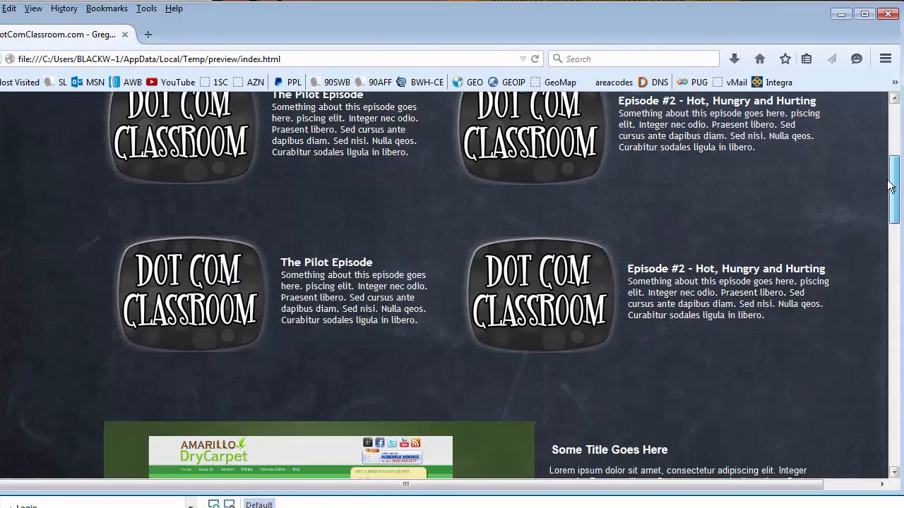
scroll(down, 3)
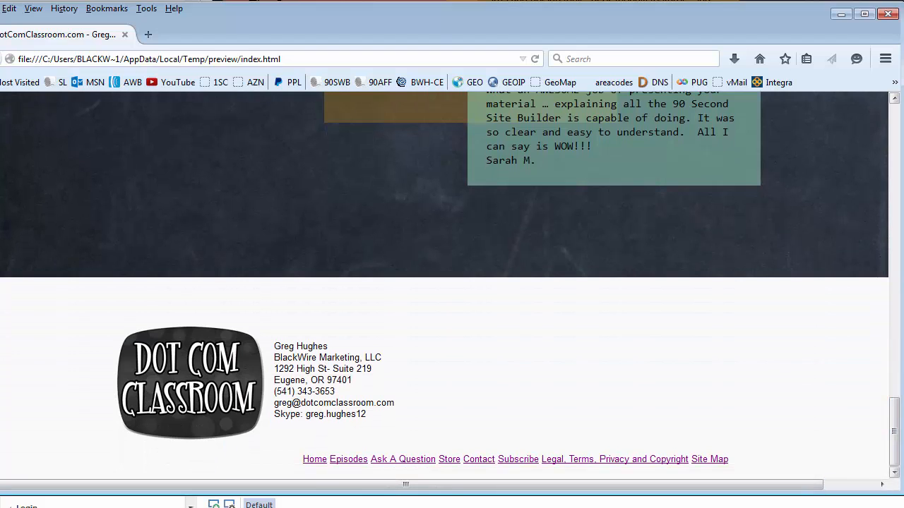
mouse_move(116, 315)
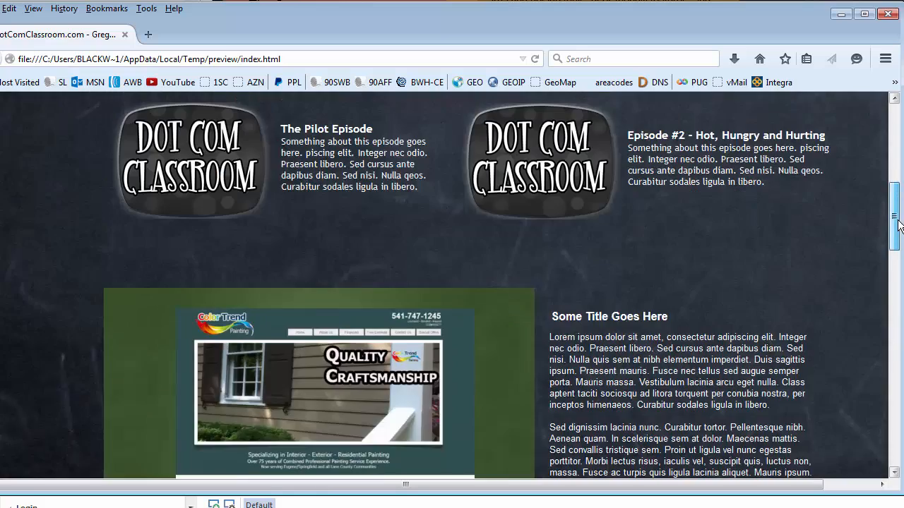
scroll(up, 3)
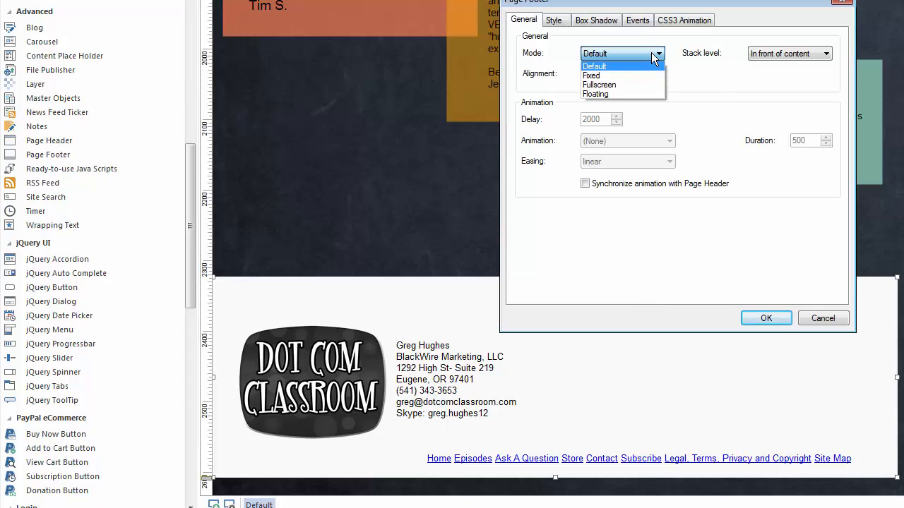
mouse_move(591, 76)
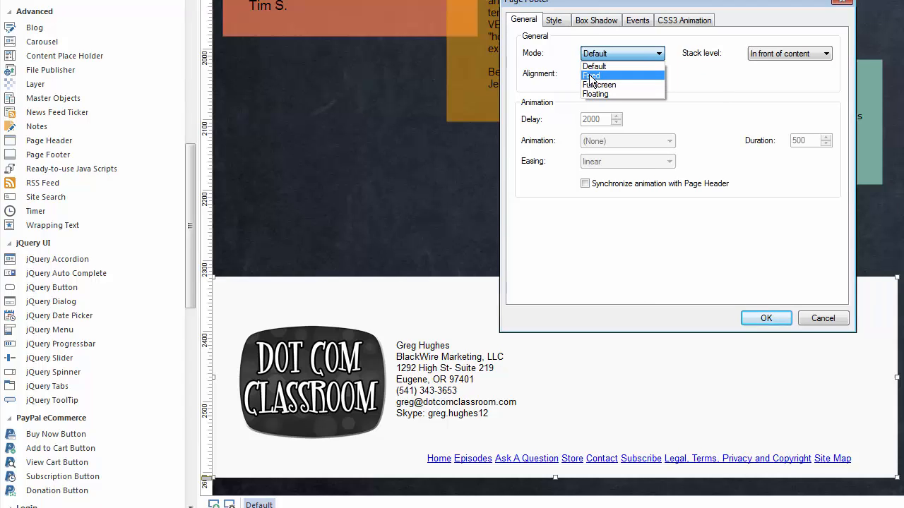
Switch the footer's Mode to Fixed
click(591, 76)
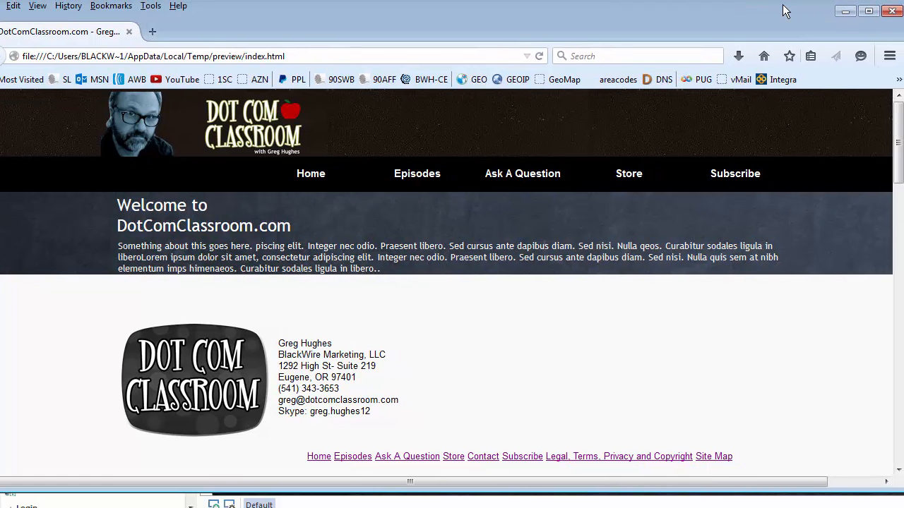
mouse_move(710, 434)
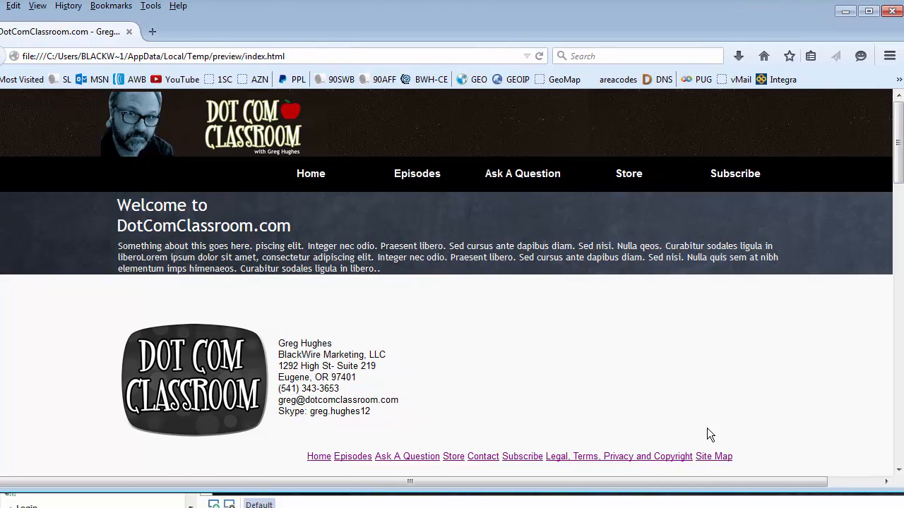
mouse_move(811, 437)
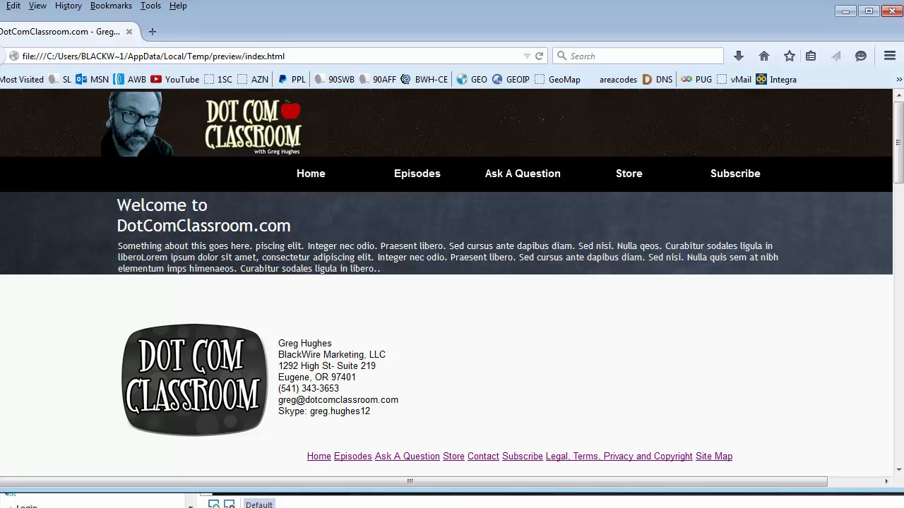
scroll(down, 3)
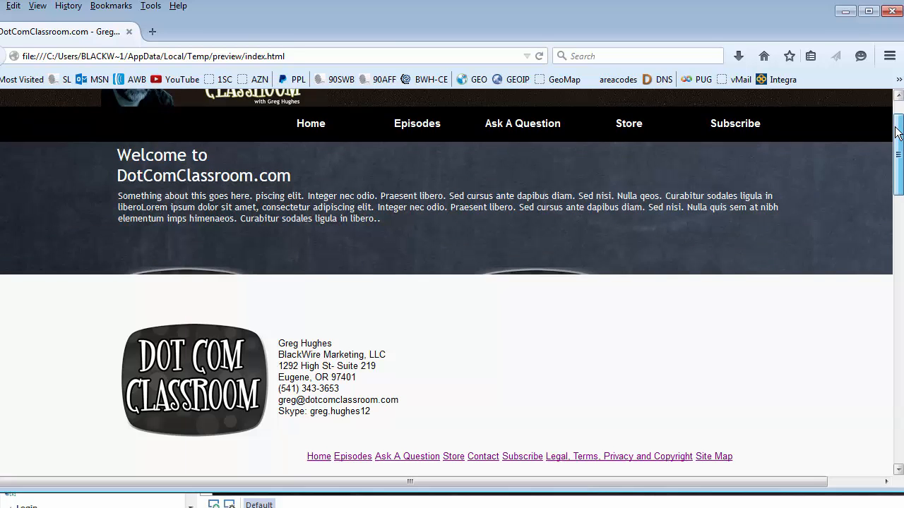
scroll(down, 3)
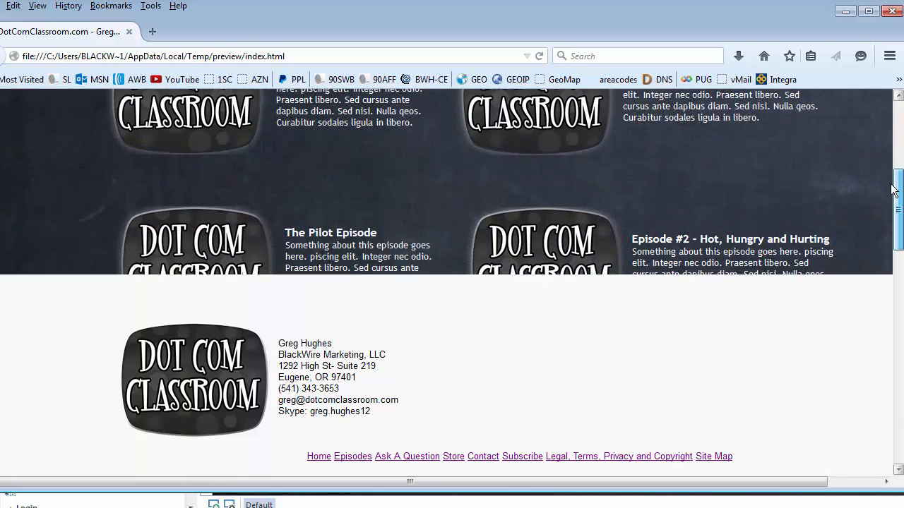
scroll(down, 3)
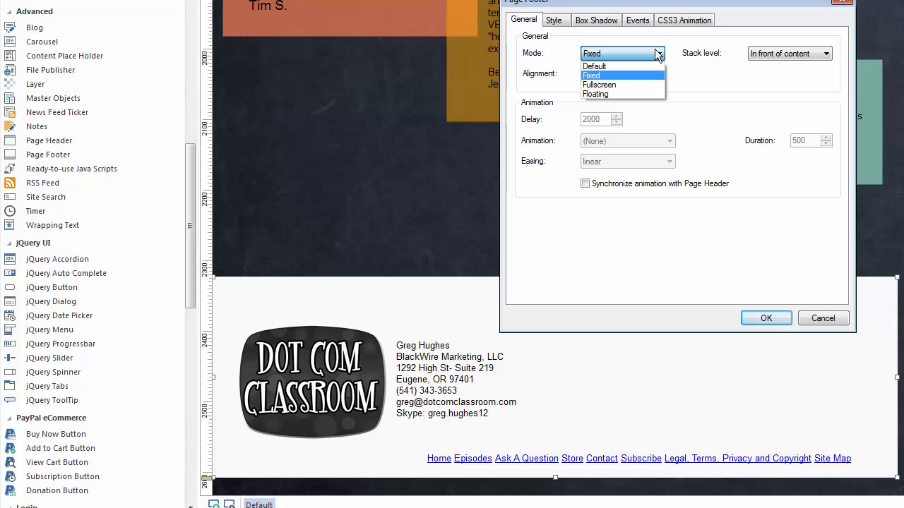
Set the footer to Fullscreen mode with a 1000 delay and Fade animation
click(598, 85)
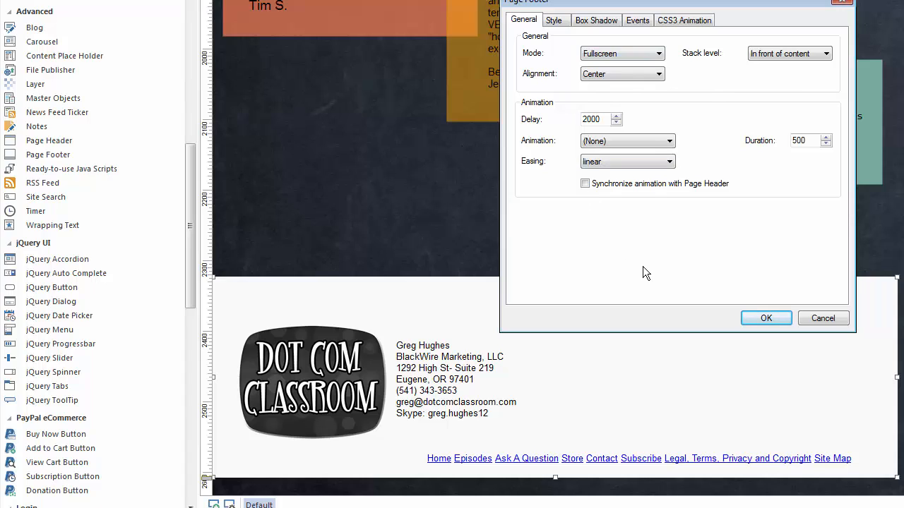
click(592, 119)
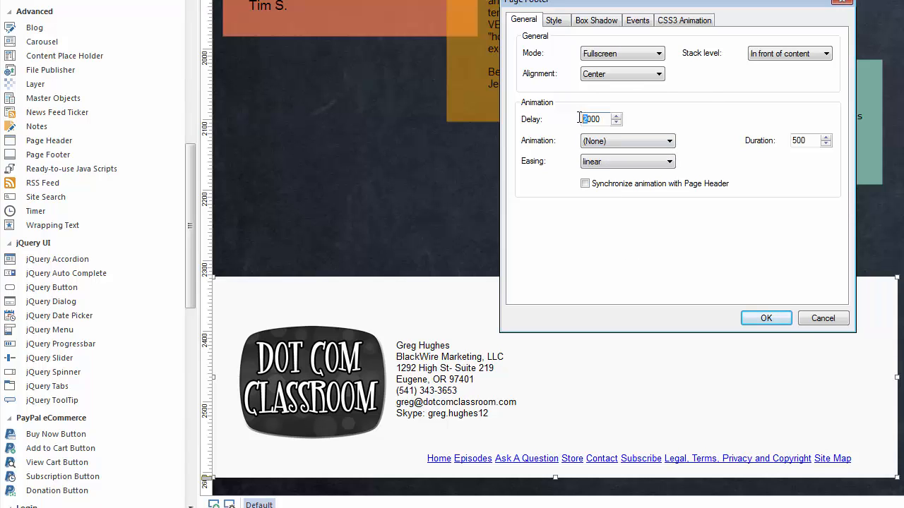
text(1000)
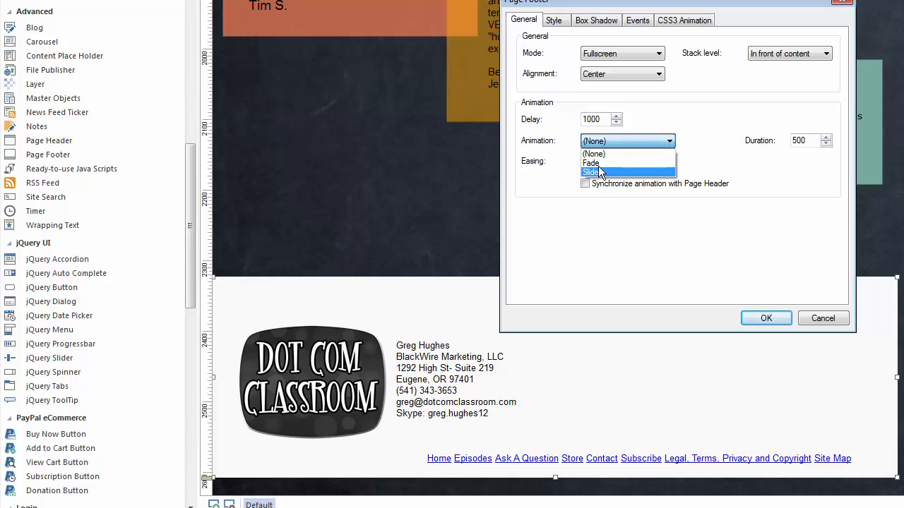
click(590, 163)
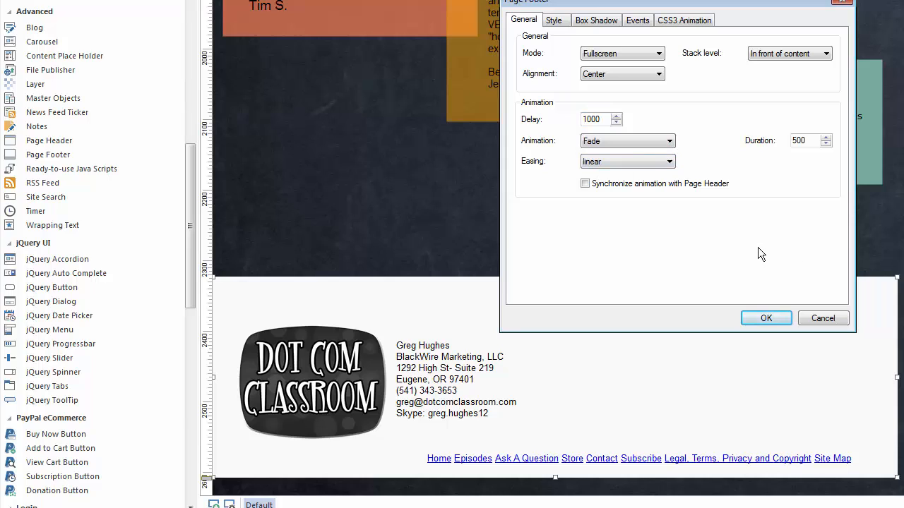
mouse_move(721, 219)
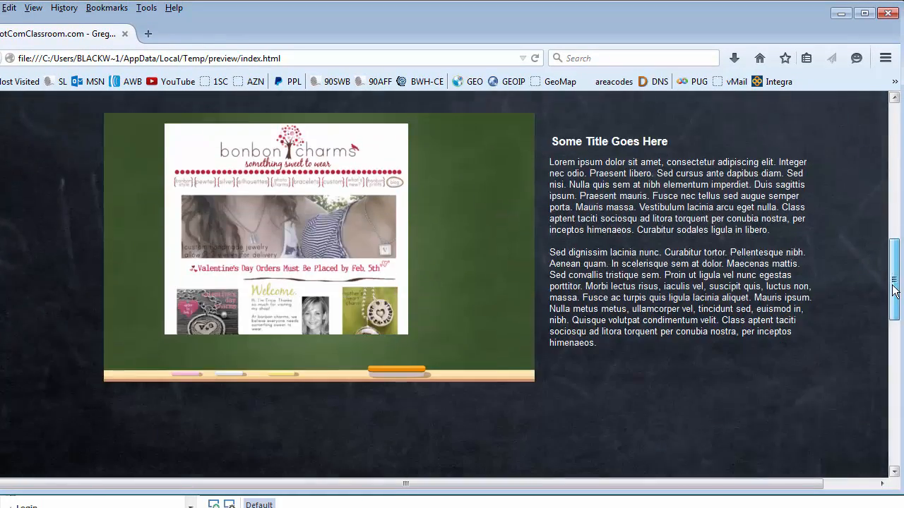
scroll(down, 3)
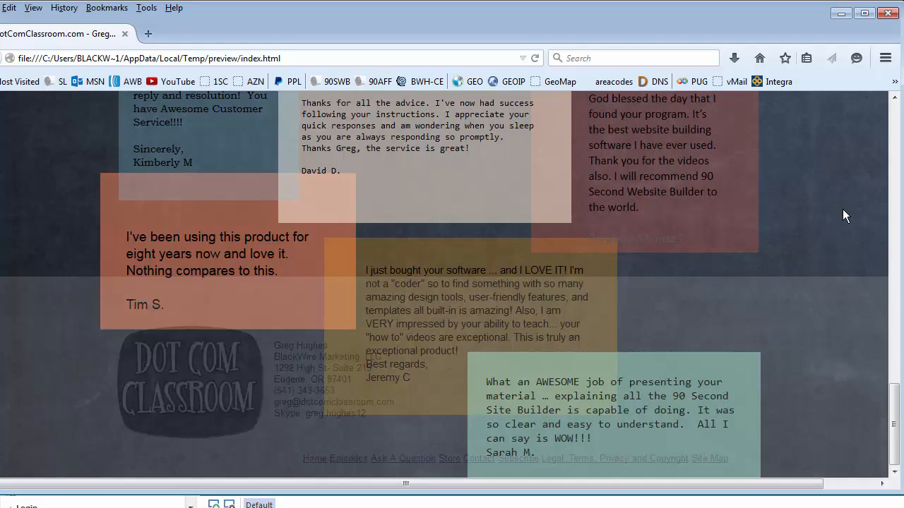
scroll(down, 3)
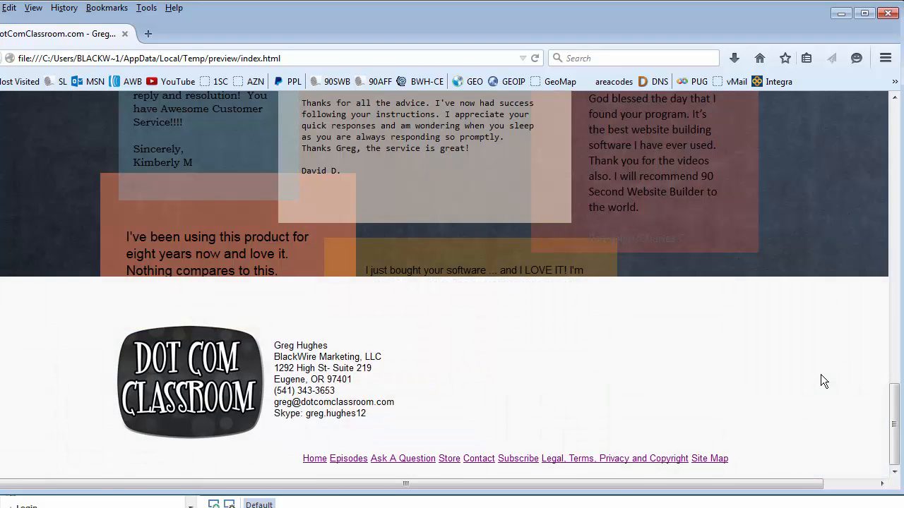
mouse_move(835, 217)
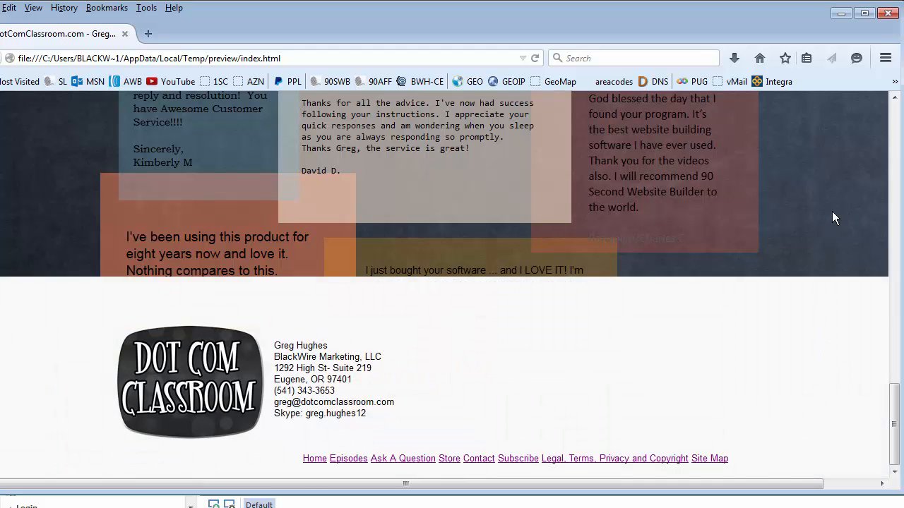
mouse_move(818, 399)
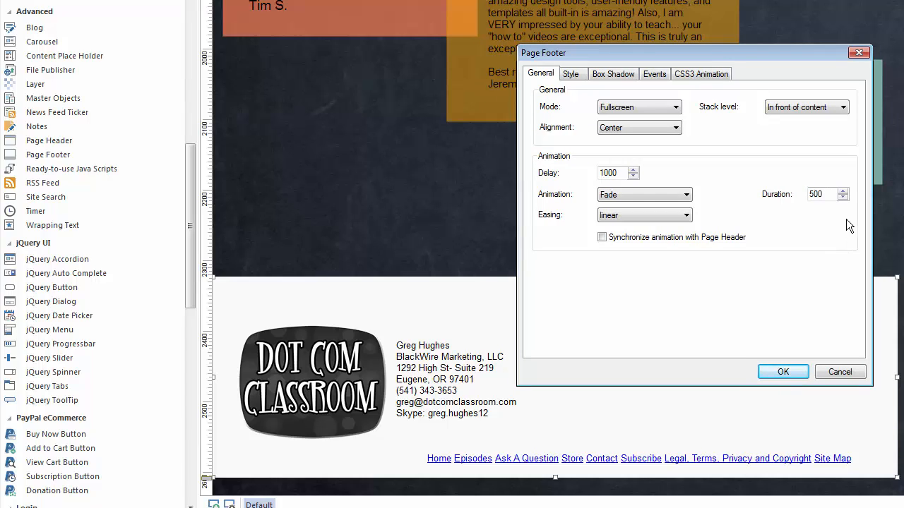
Review the footer's Style tab background options, keeping Background Mode Solid
click(570, 73)
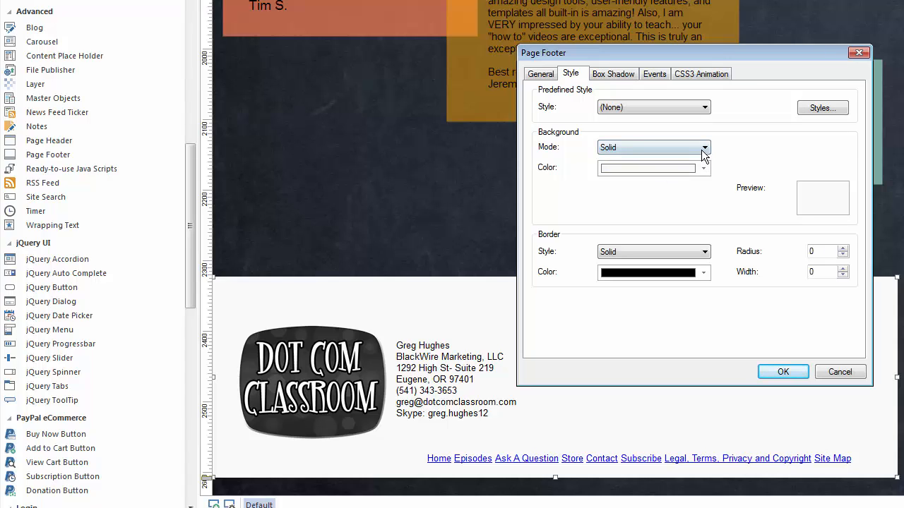
click(704, 147)
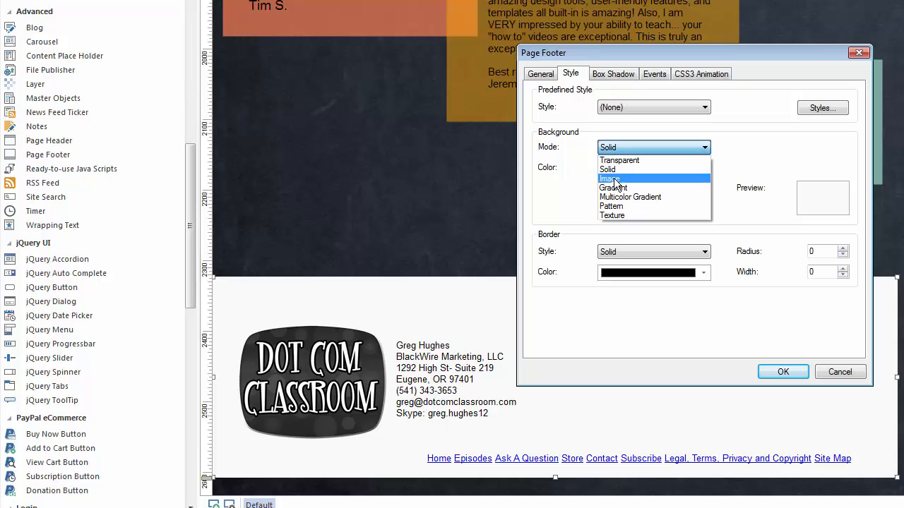
mouse_move(712, 155)
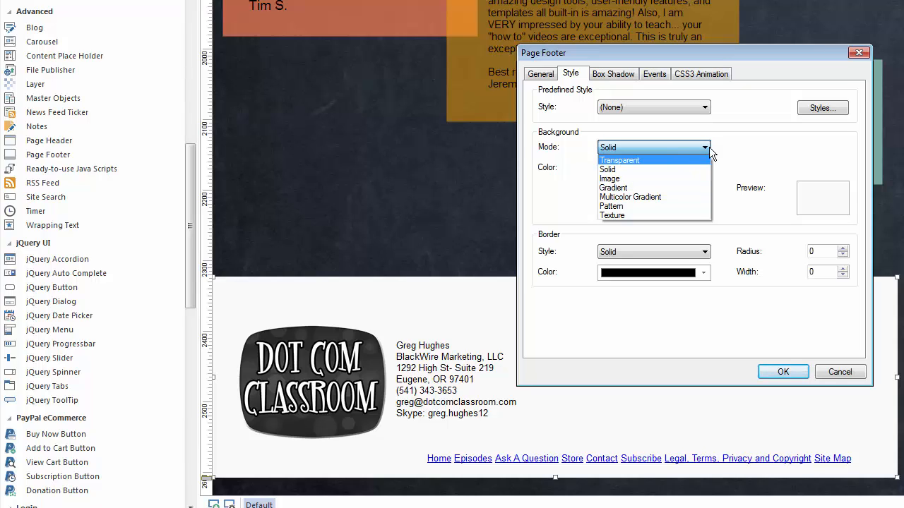
click(607, 170)
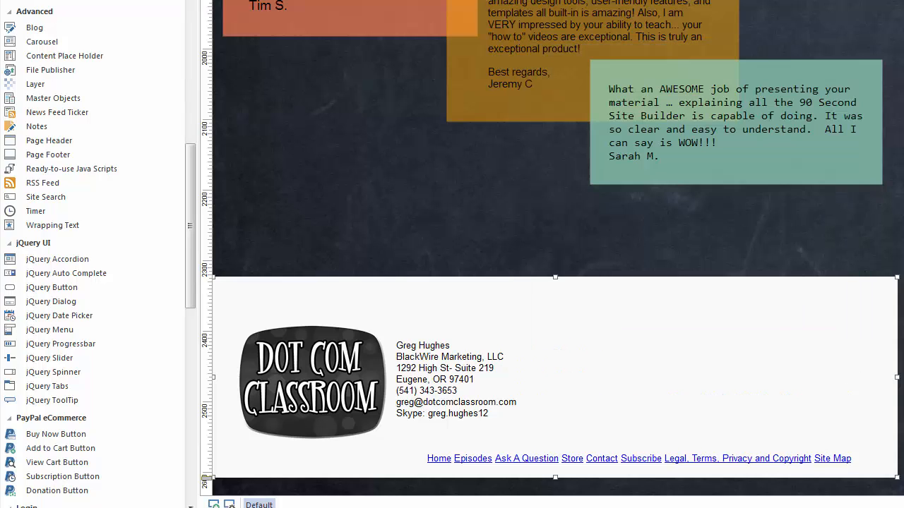
mouse_move(895, 89)
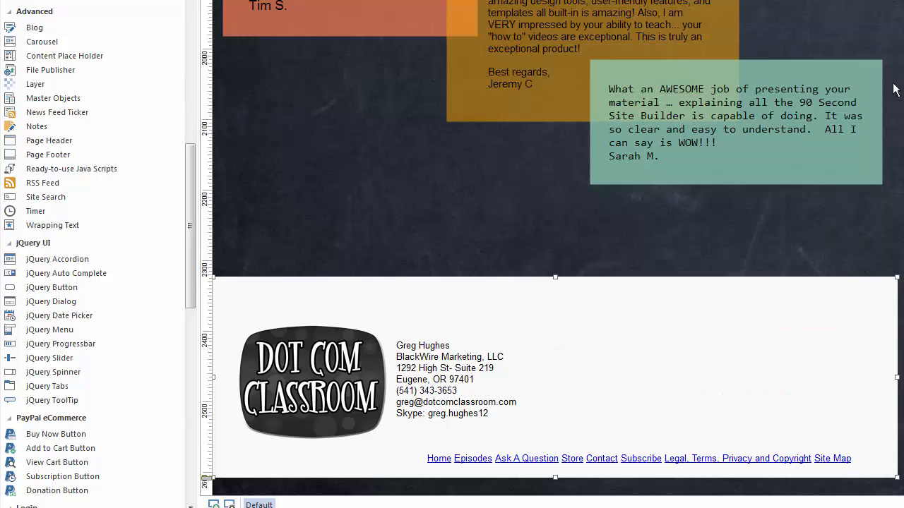